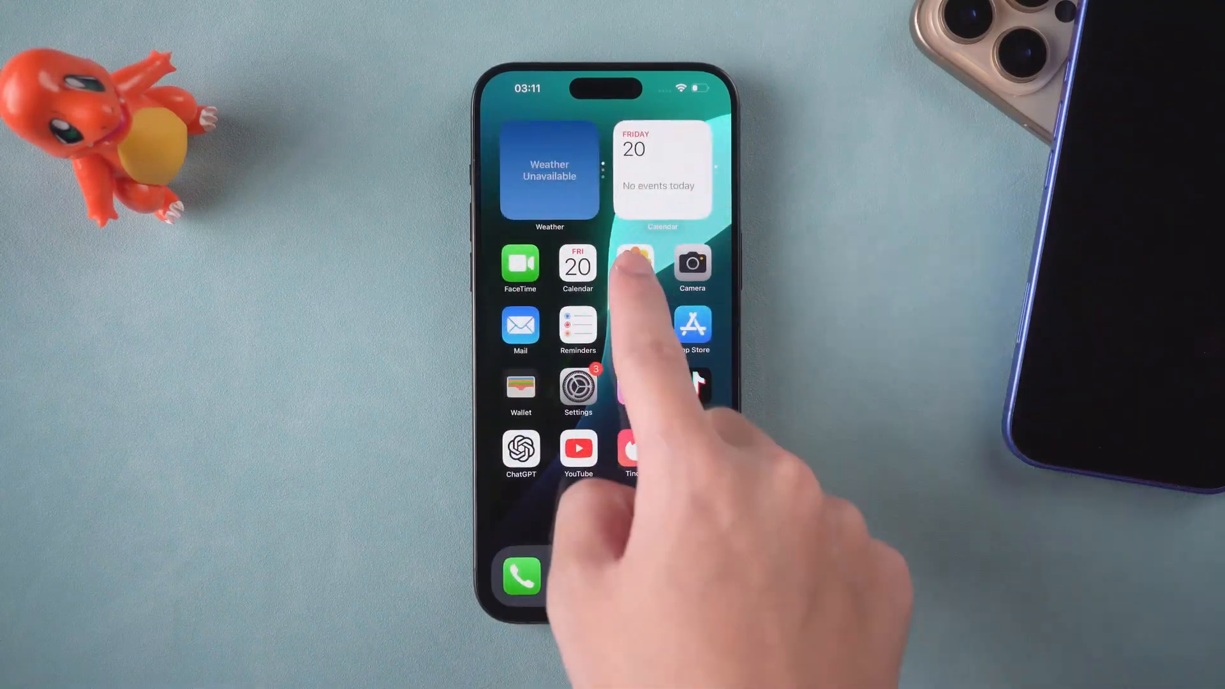
- Open the Settings app from the iPhone home screen
click(633, 262)
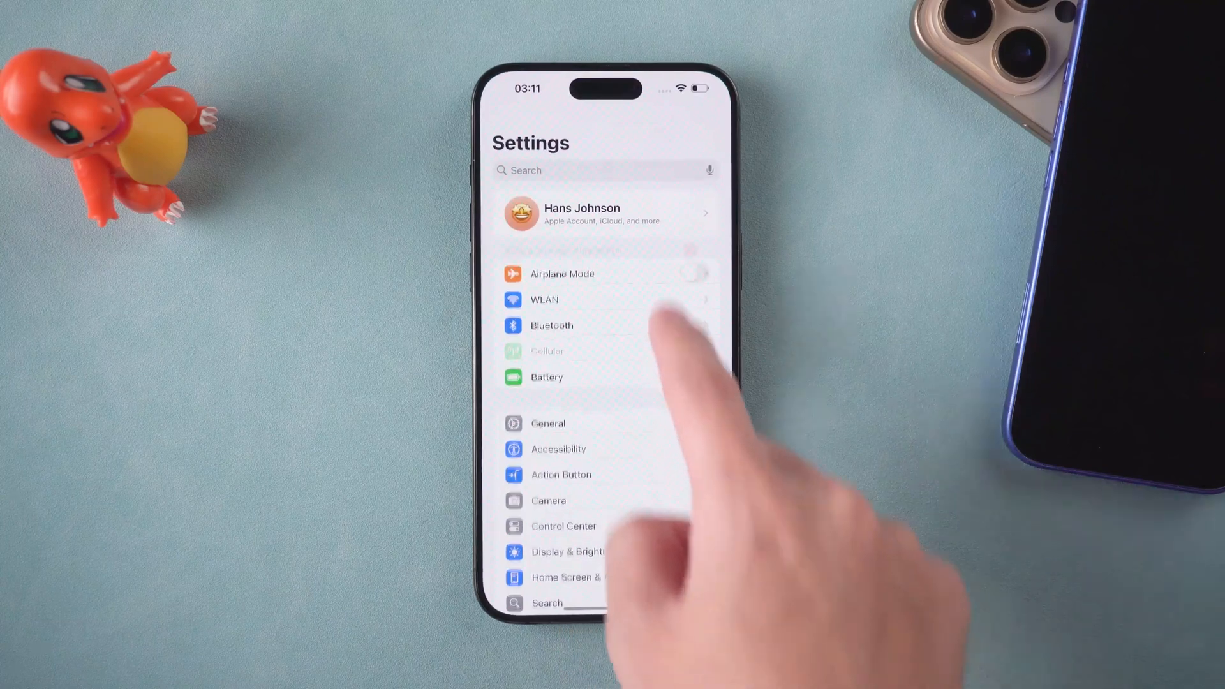
click(601, 214)
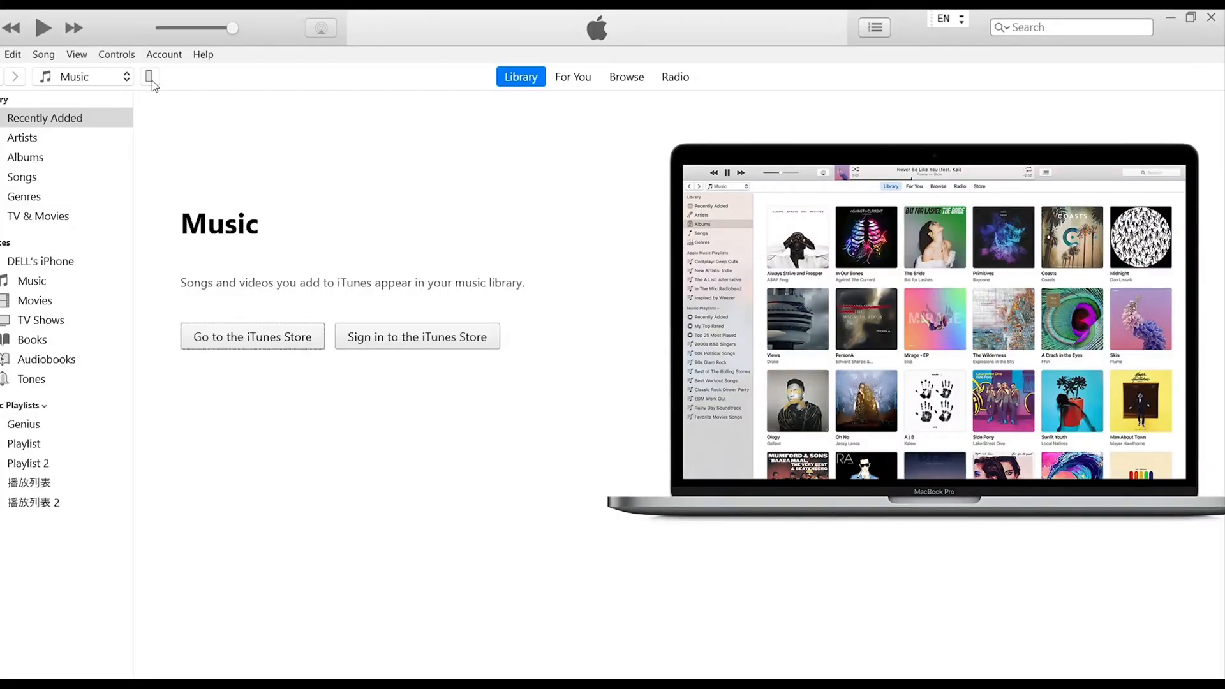
- Start a manual backup of the connected iPhone 15 Pro Max from its iTunes Summary page
click(39, 261)
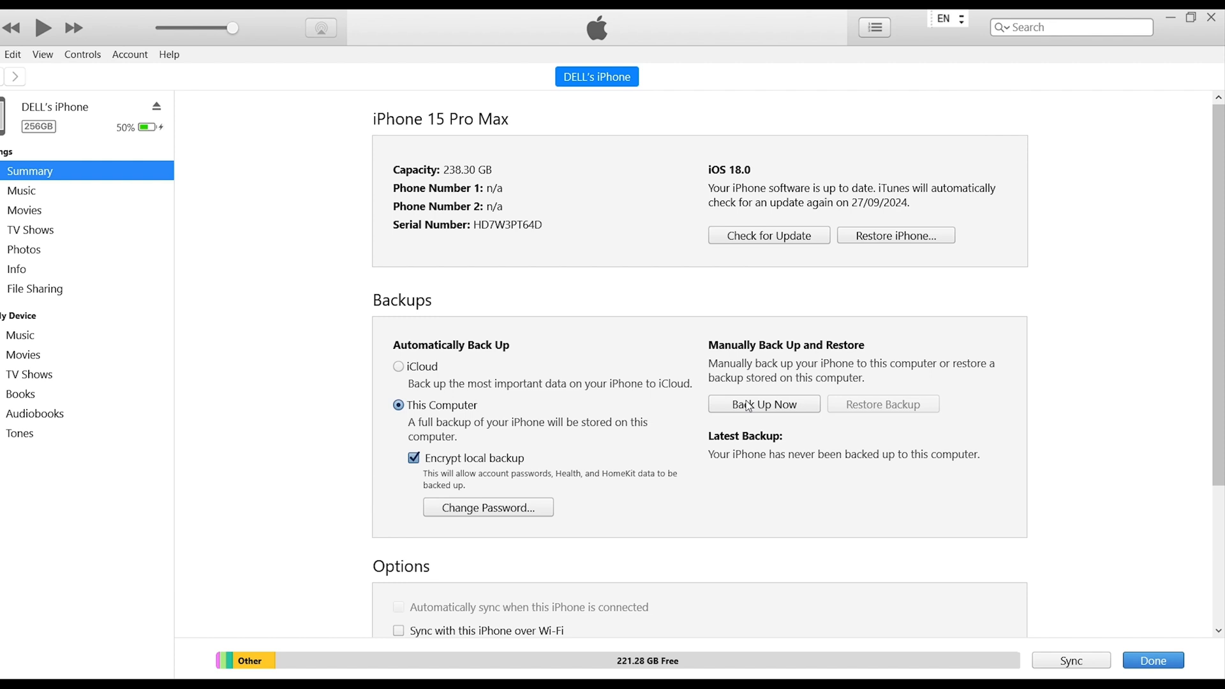
click(763, 404)
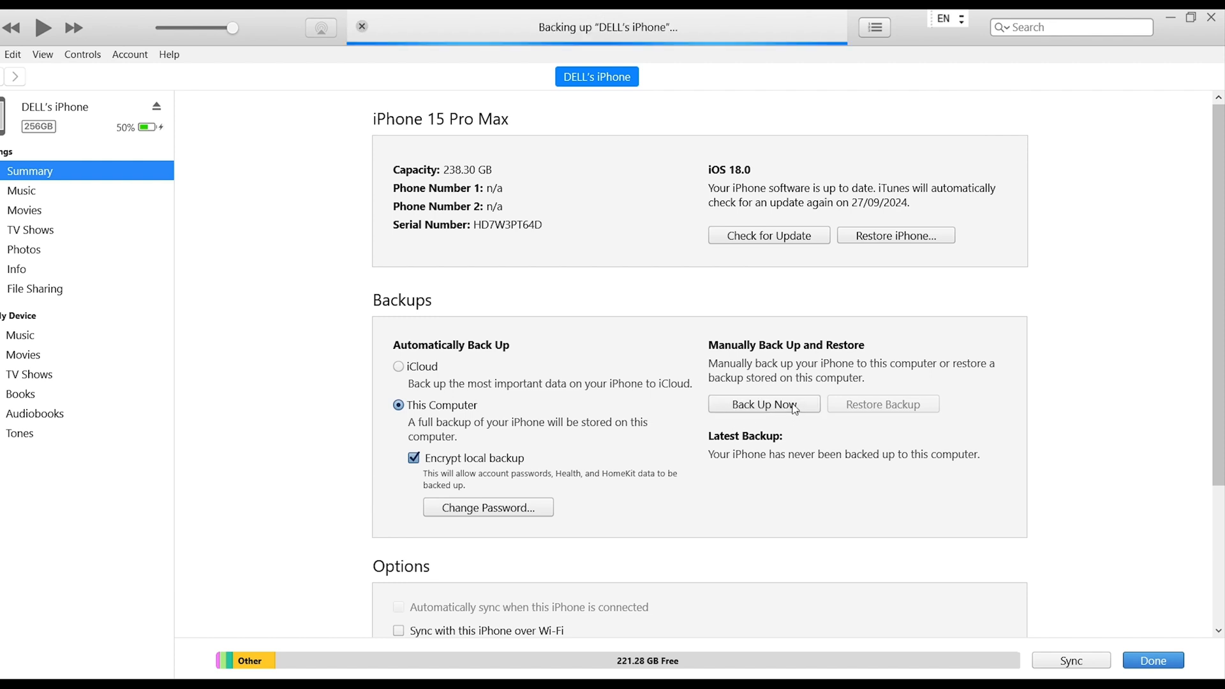
click(763, 405)
text(%)
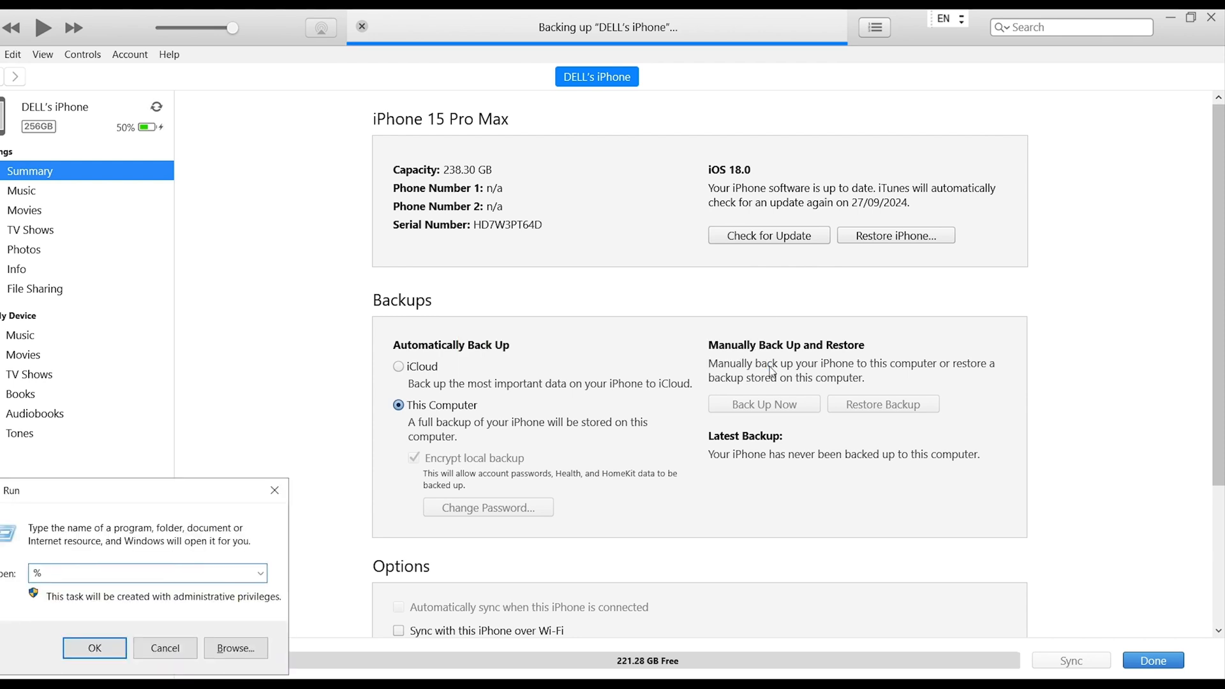
- Navigate from %appdata% through Apple Computer and MobileSync into the Backup folder
text(appdata%)
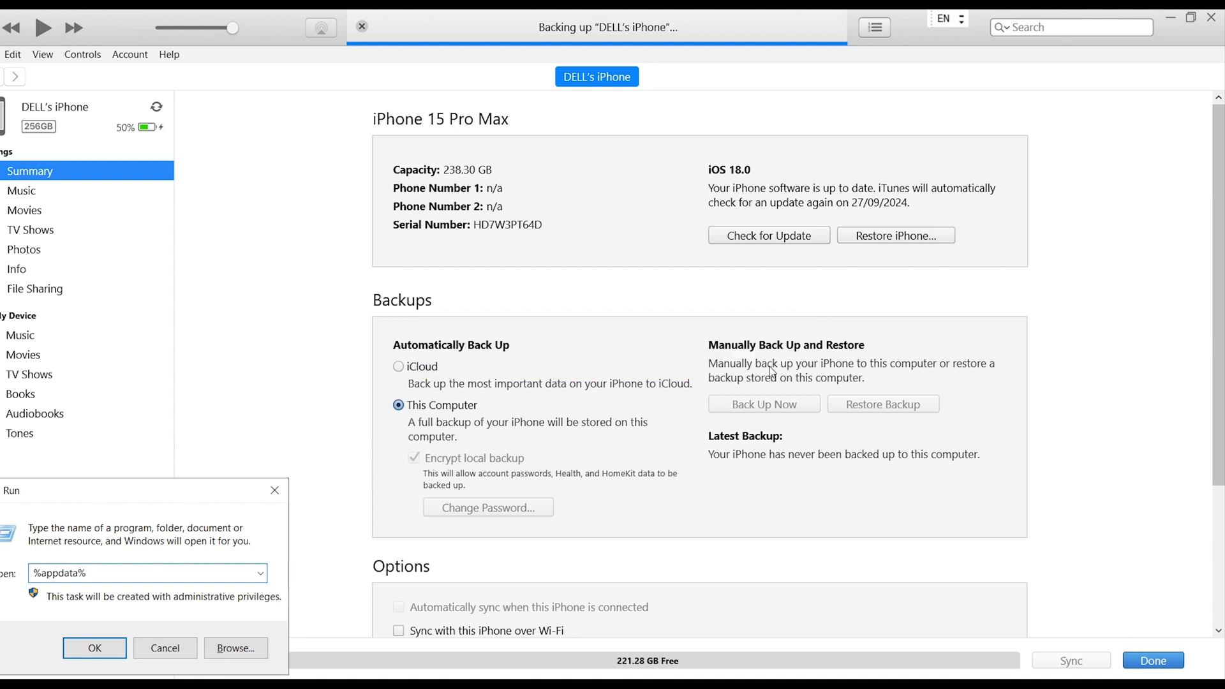
click(94, 648)
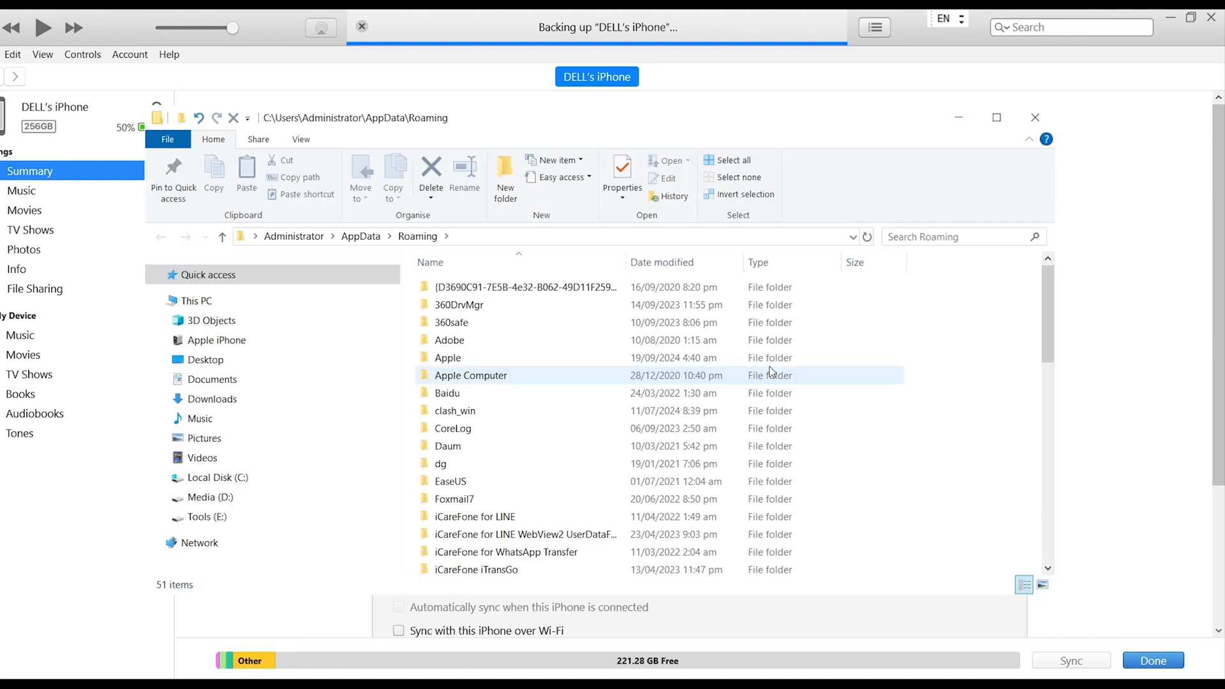
click(470, 375)
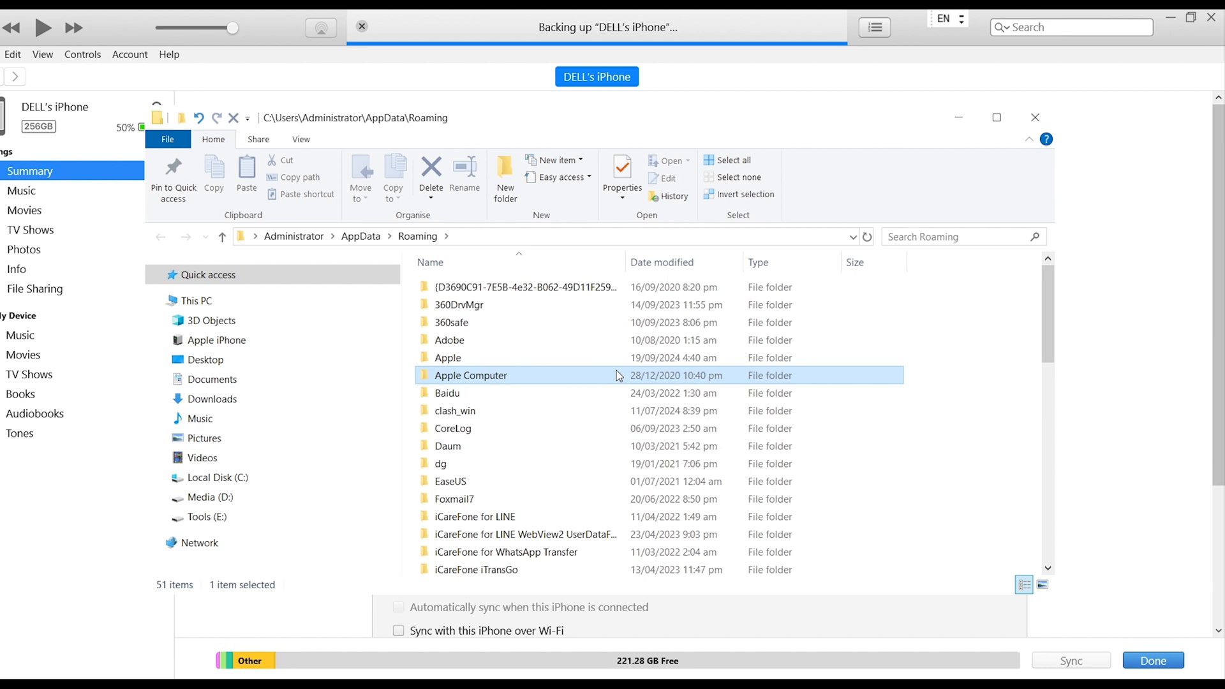
double_click(471, 375)
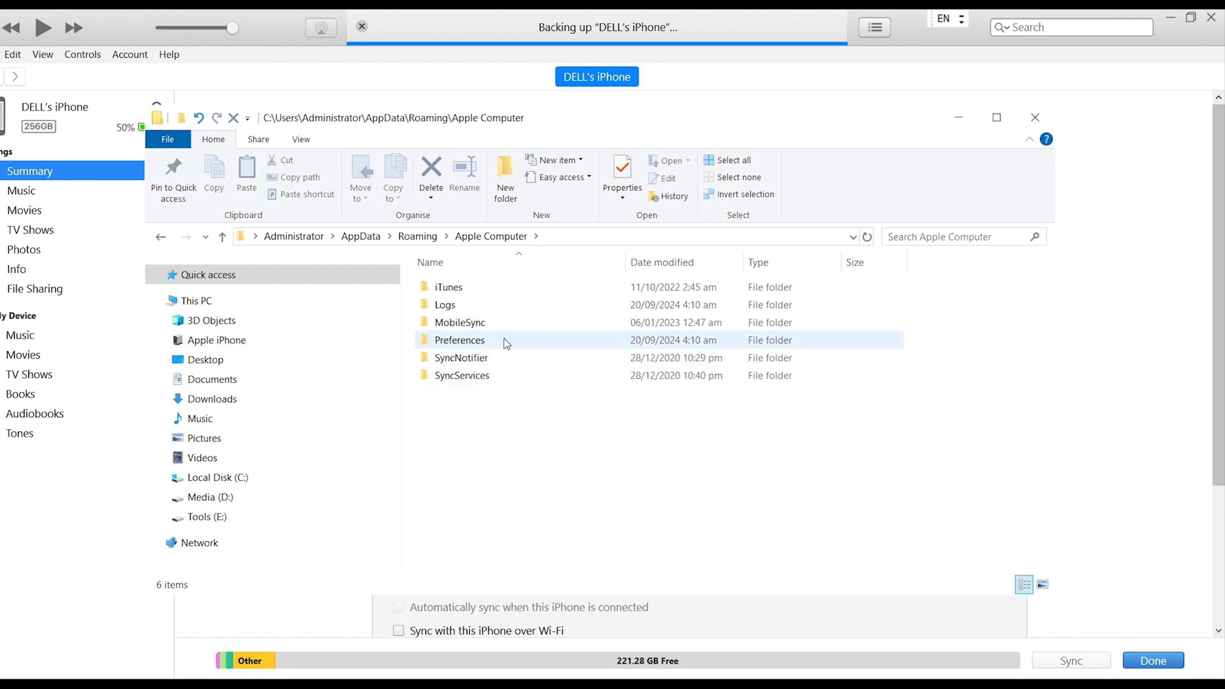
double_click(460, 322)
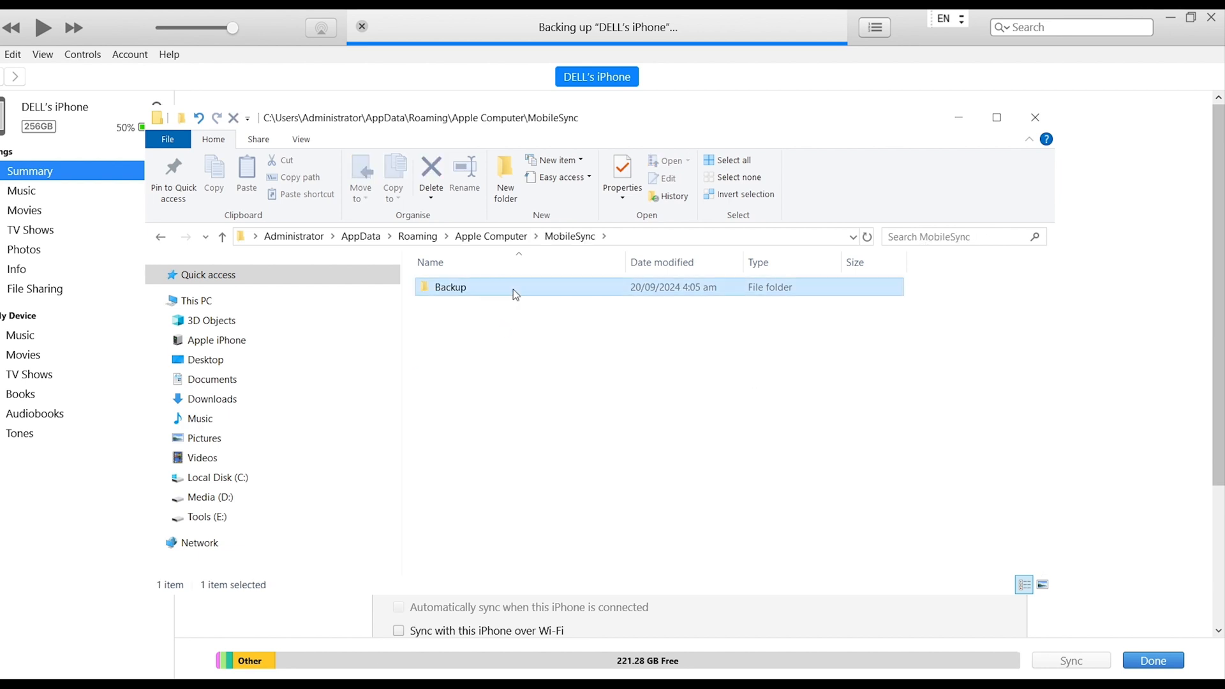
double_click(449, 288)
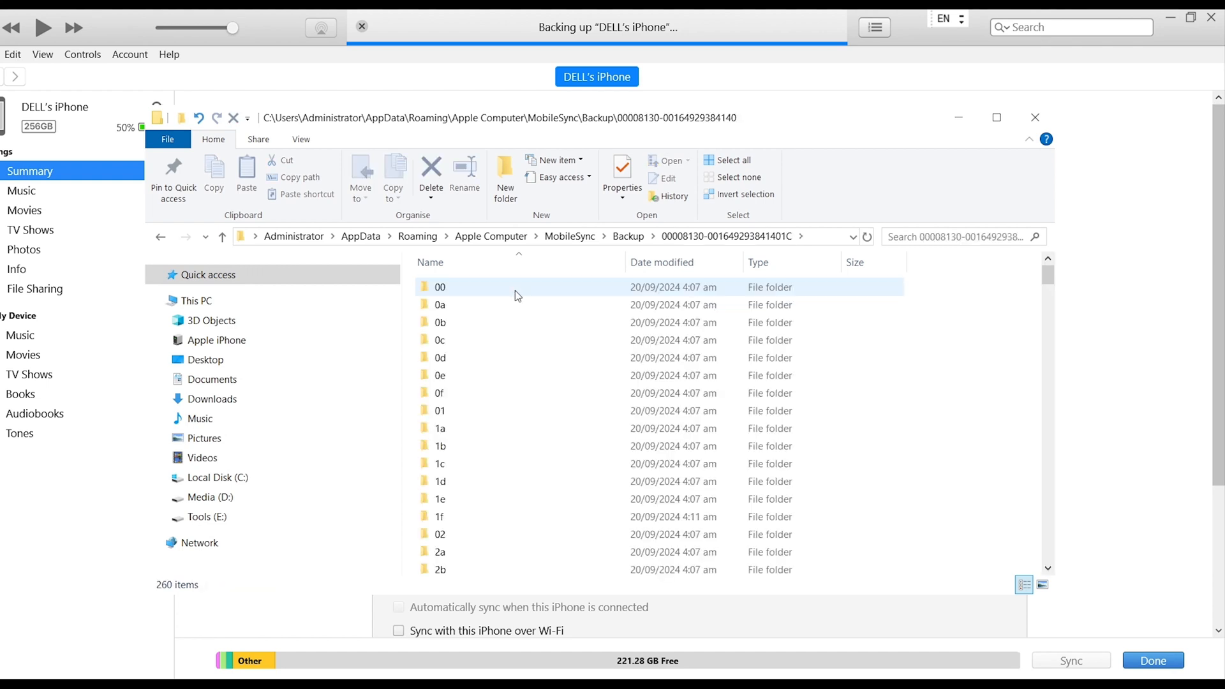
- Scroll down through the contents of the iPhone backup folder
scroll(down, 3)
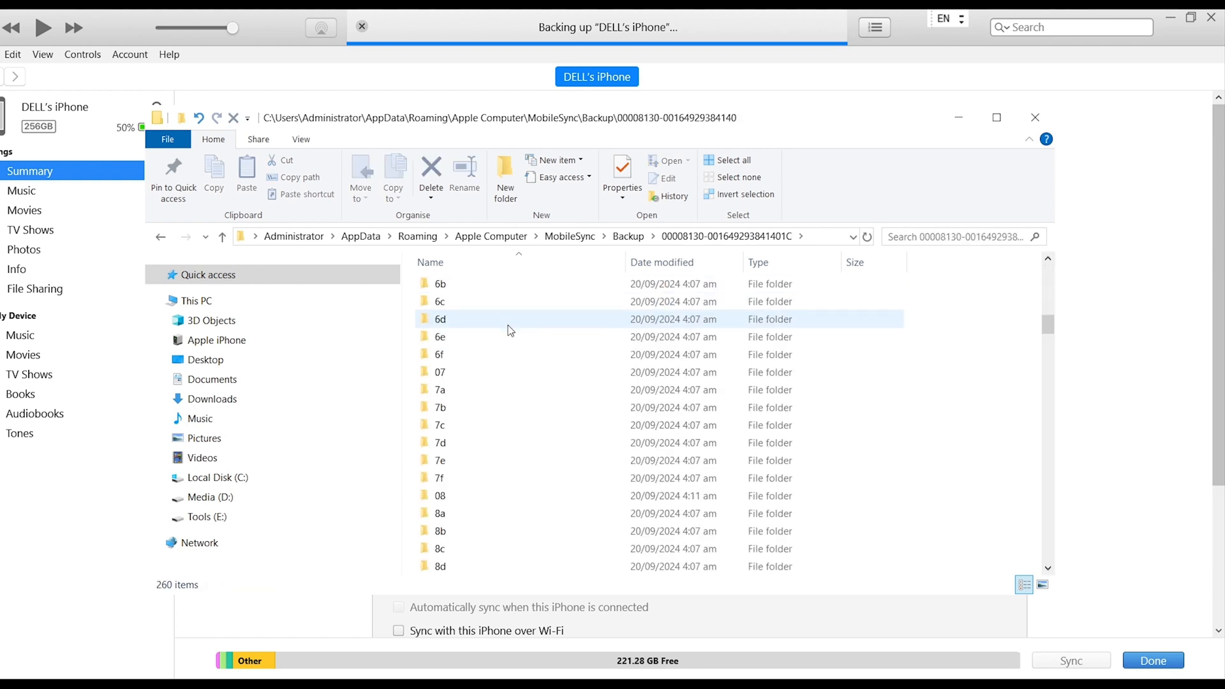
scroll(down, 3)
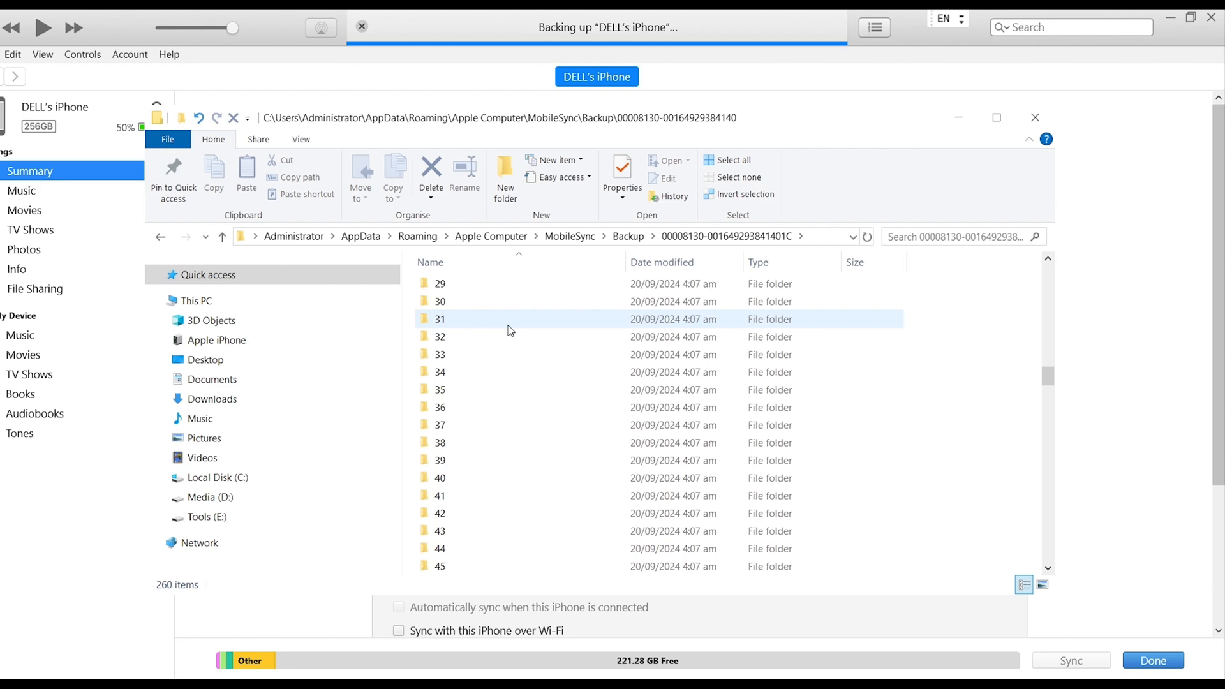
scroll(down, 3)
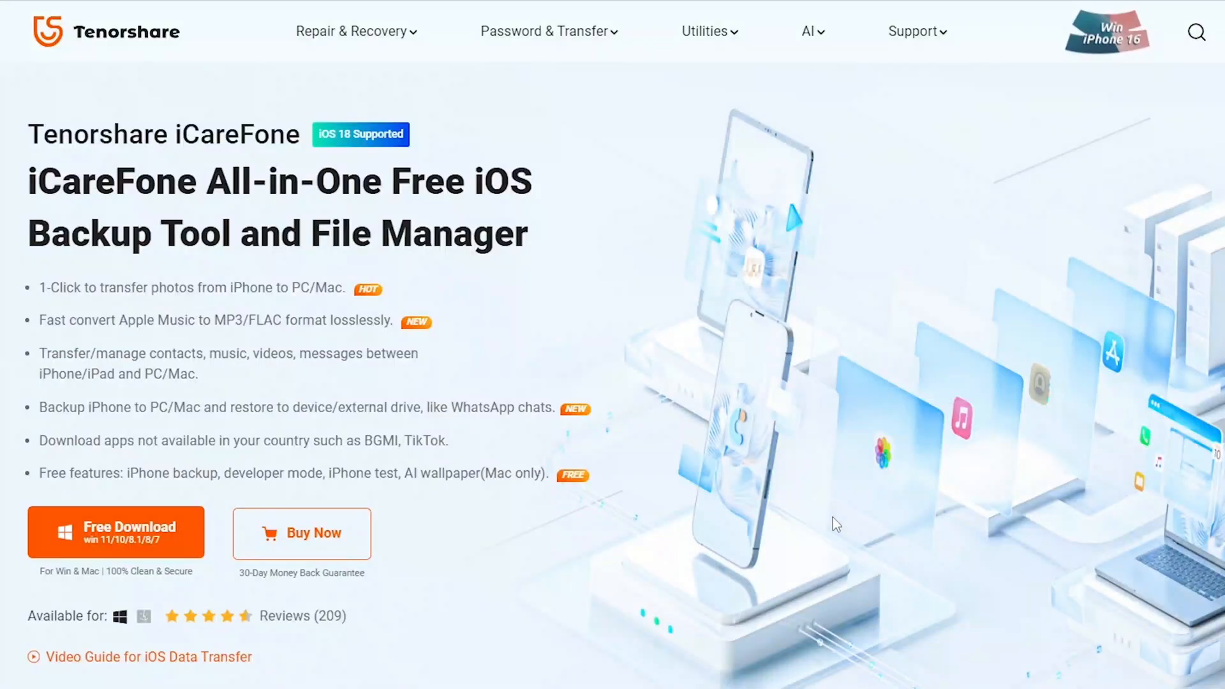
mouse_move(545, 605)
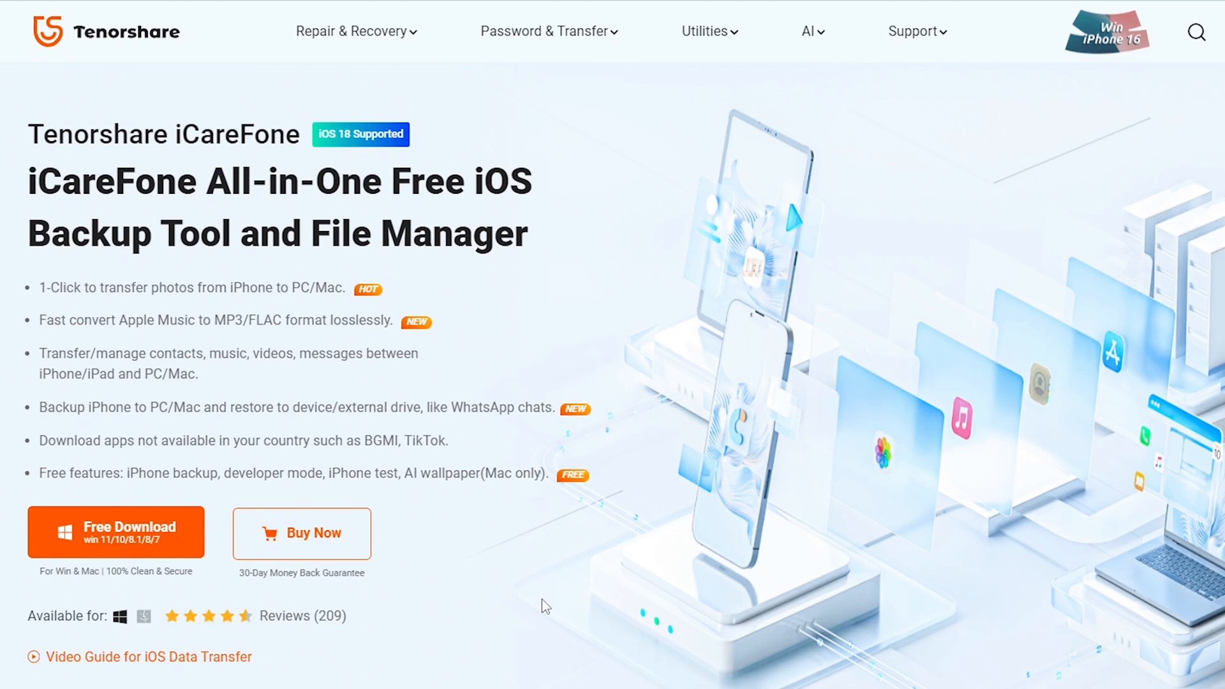
mouse_move(194, 559)
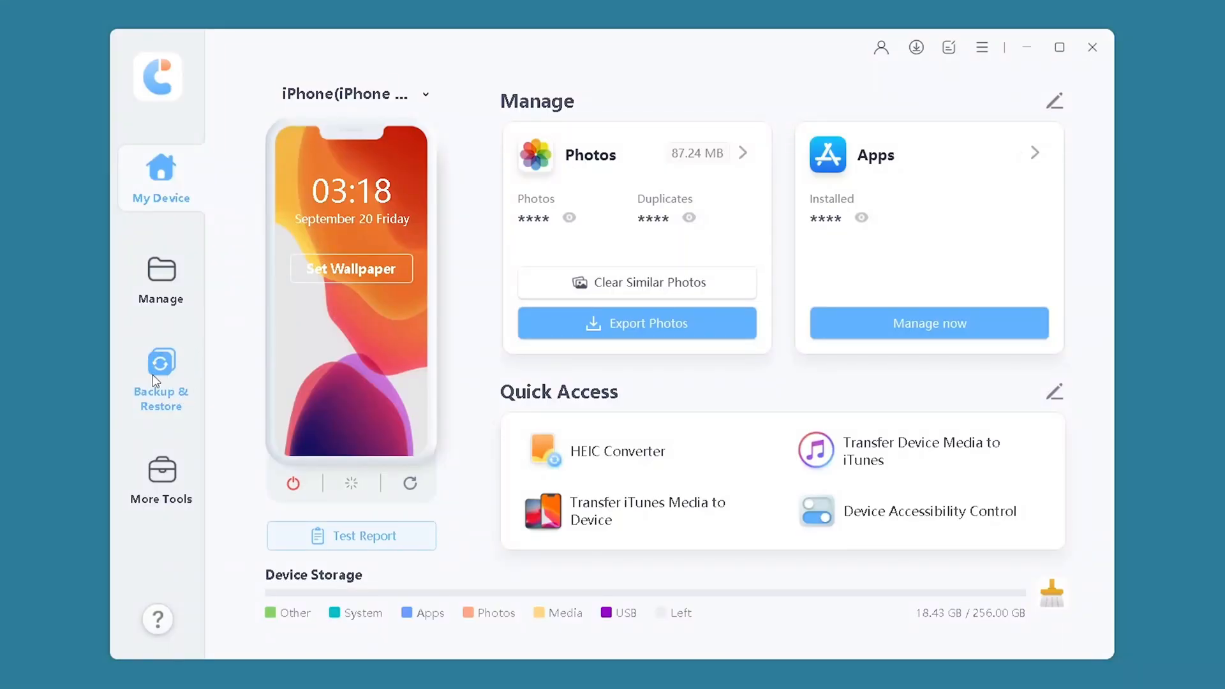
- Begin a new Backup & Restore backup with every data type selected and edit the save location
click(161, 378)
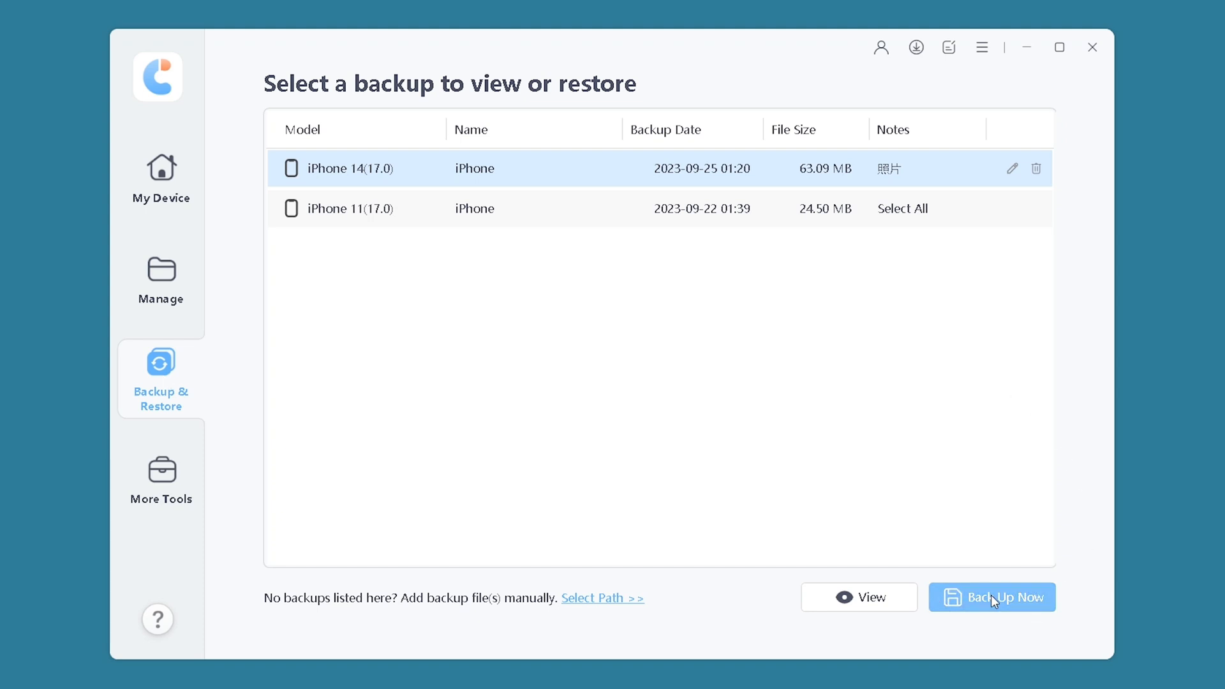
click(993, 597)
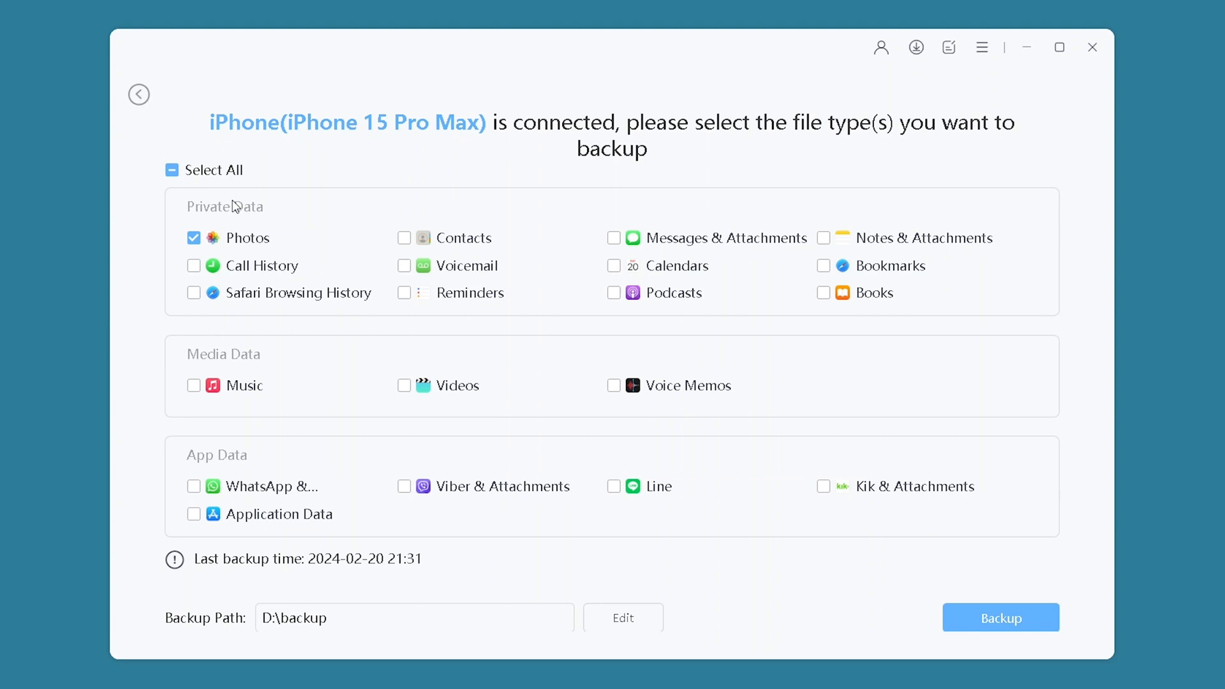
click(172, 170)
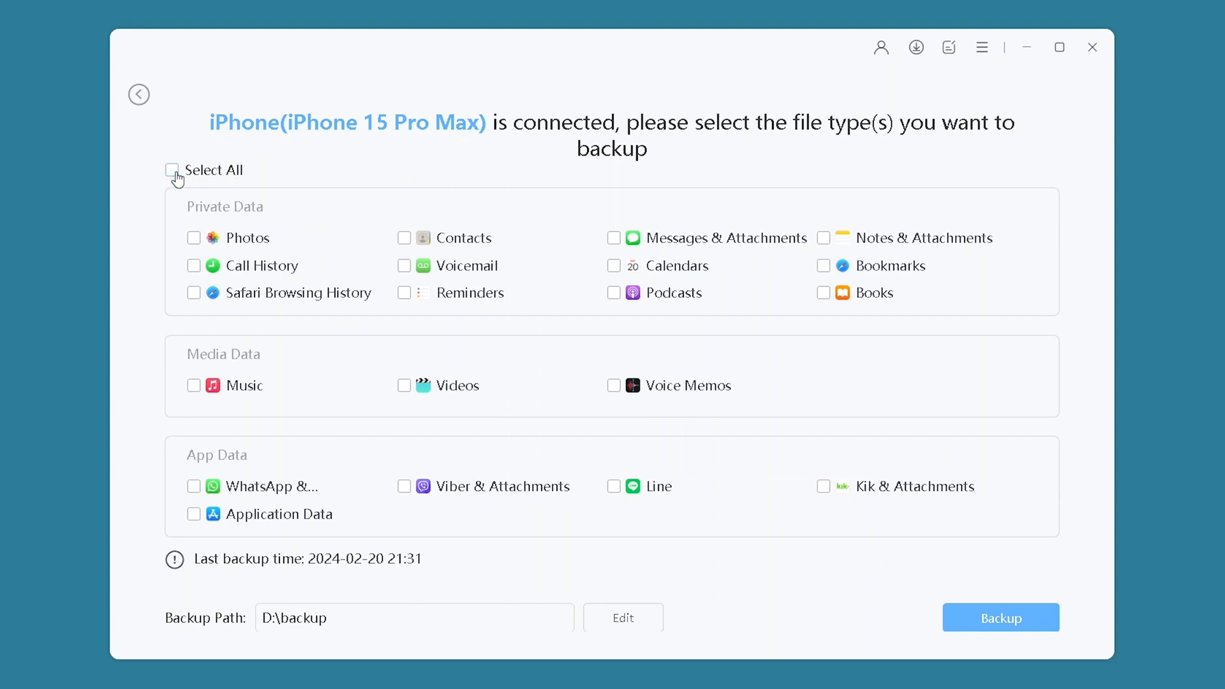
click(173, 170)
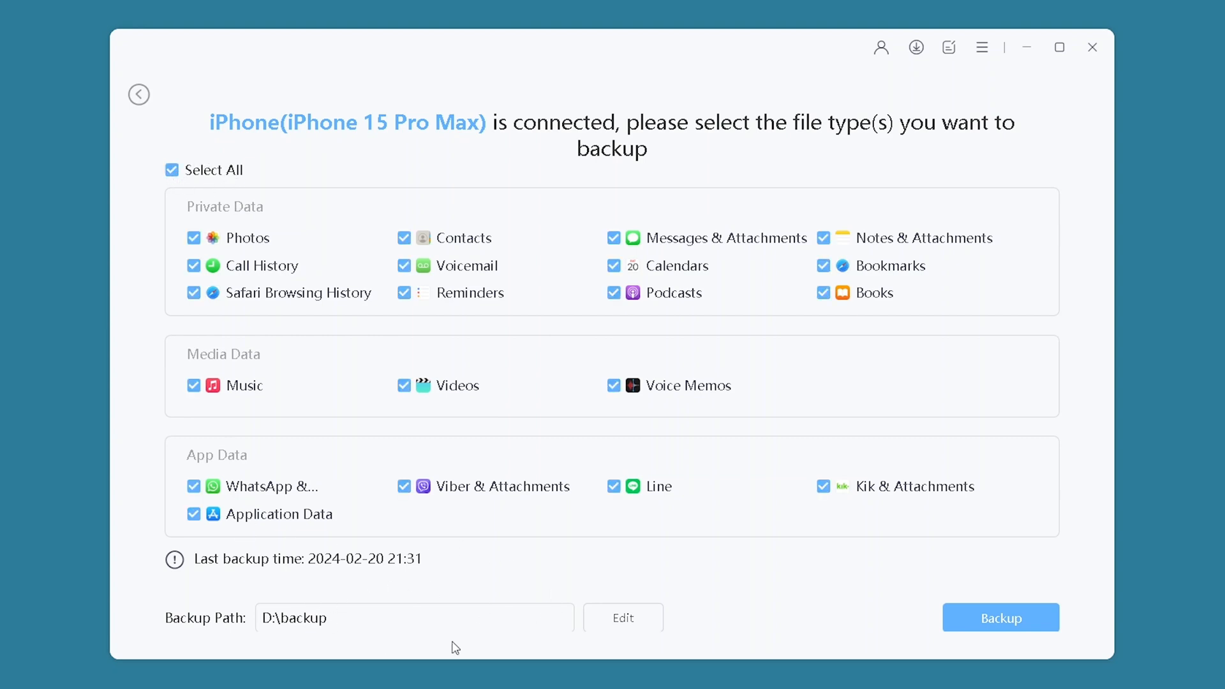
click(623, 618)
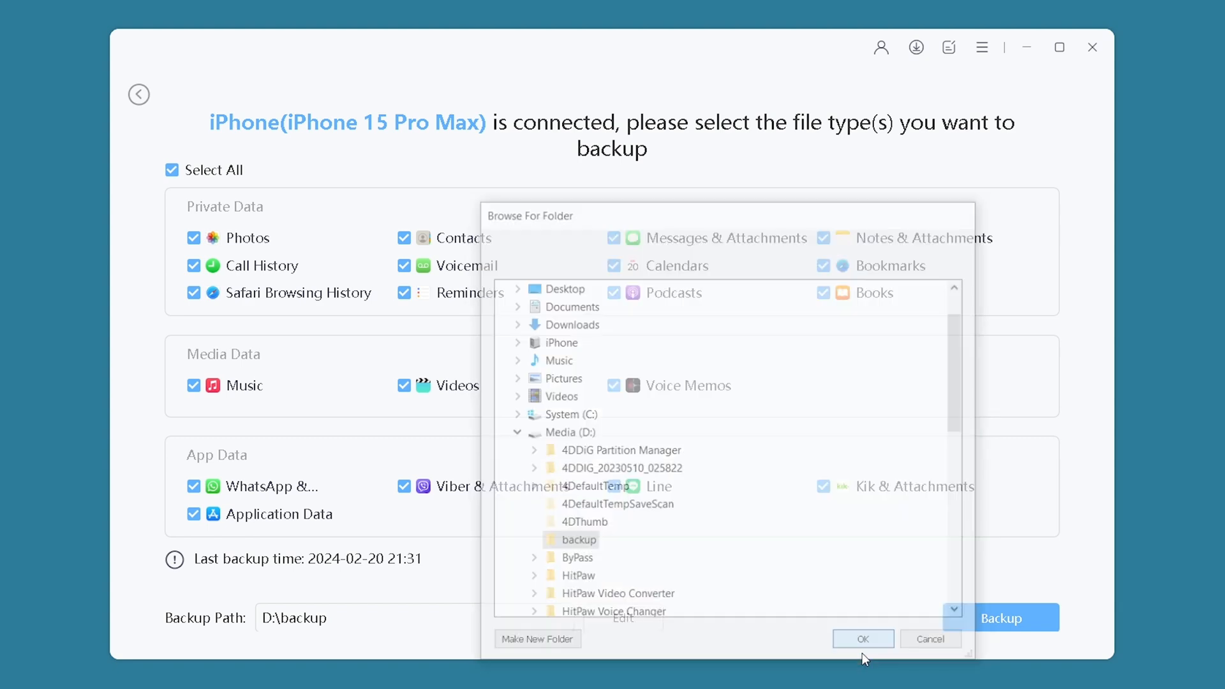
- Confirm D:\backup as the destination and run the full backup until it completes
click(863, 638)
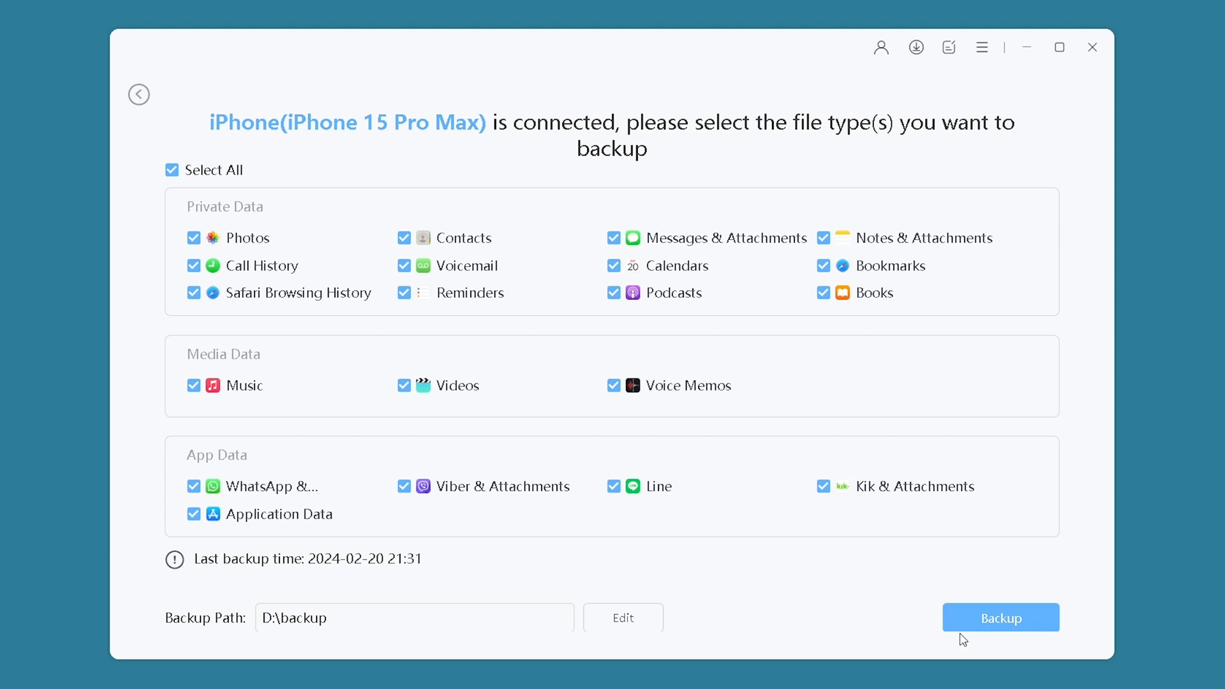
mouse_move(791, 388)
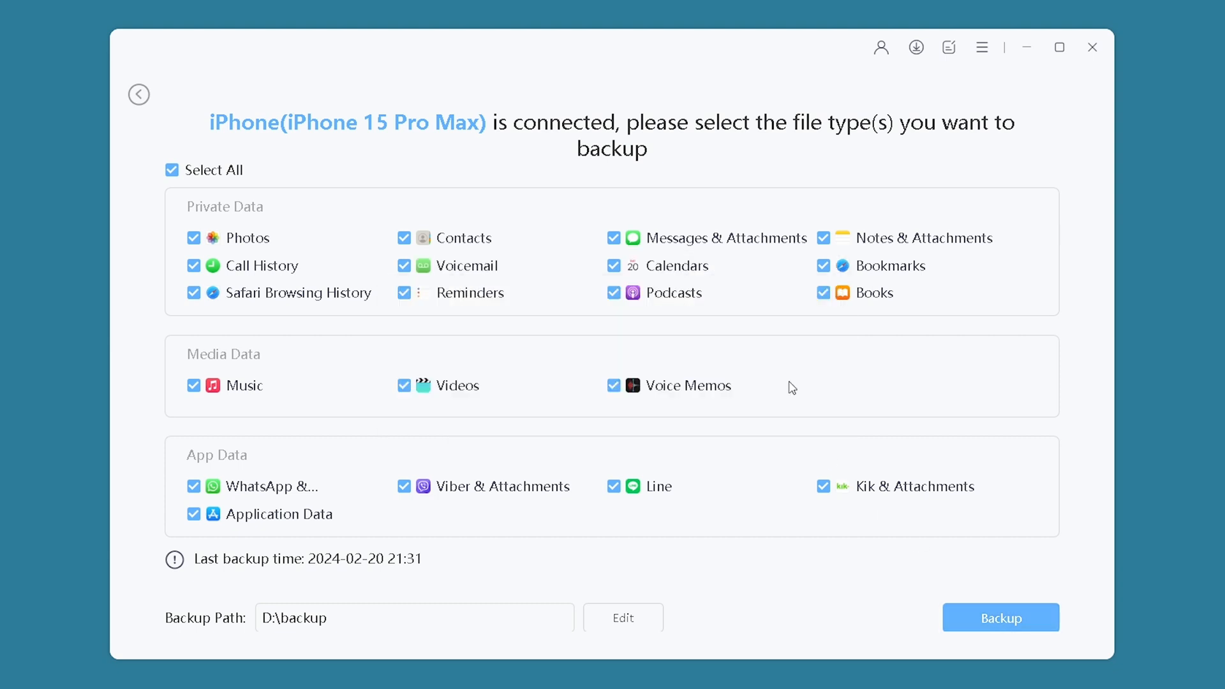
click(1000, 618)
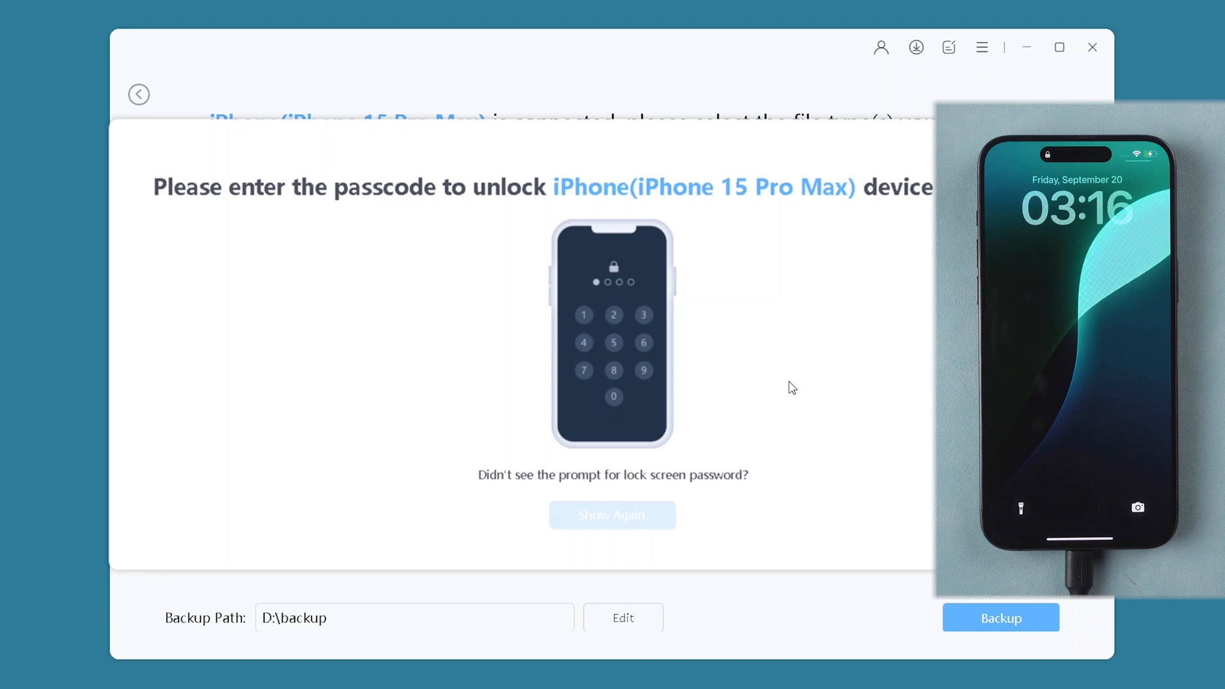
click(1000, 618)
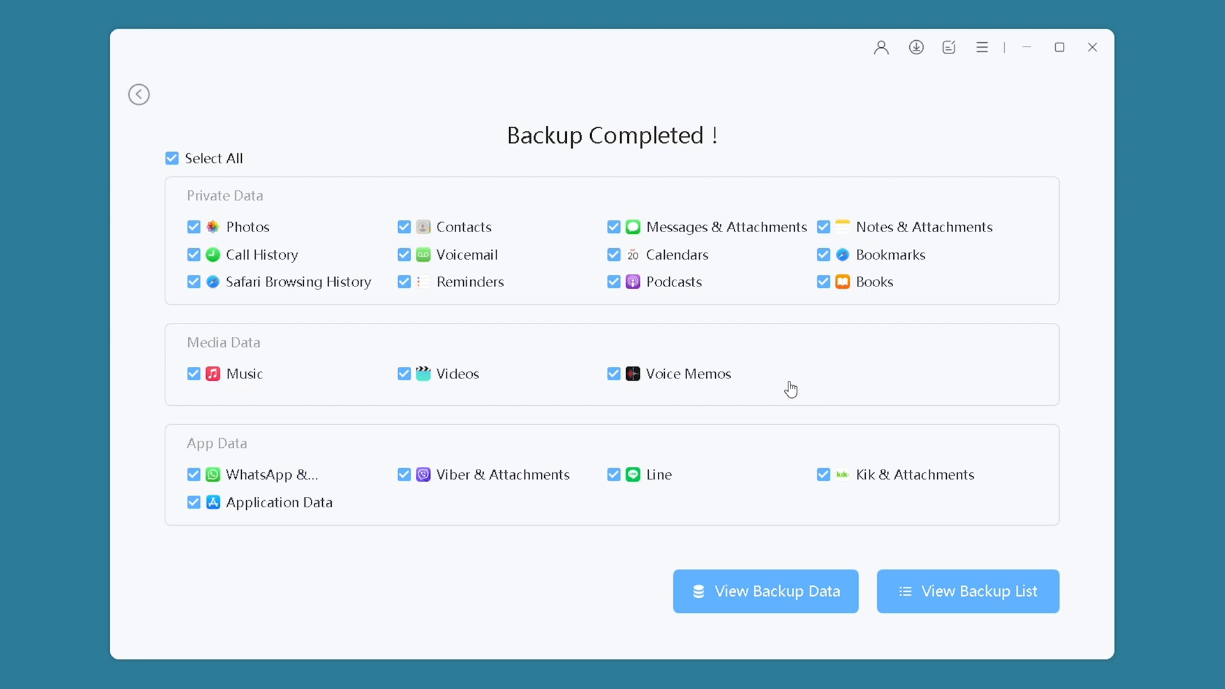
- View the backup data and scroll through the backed-up Photos thumbnails
click(764, 591)
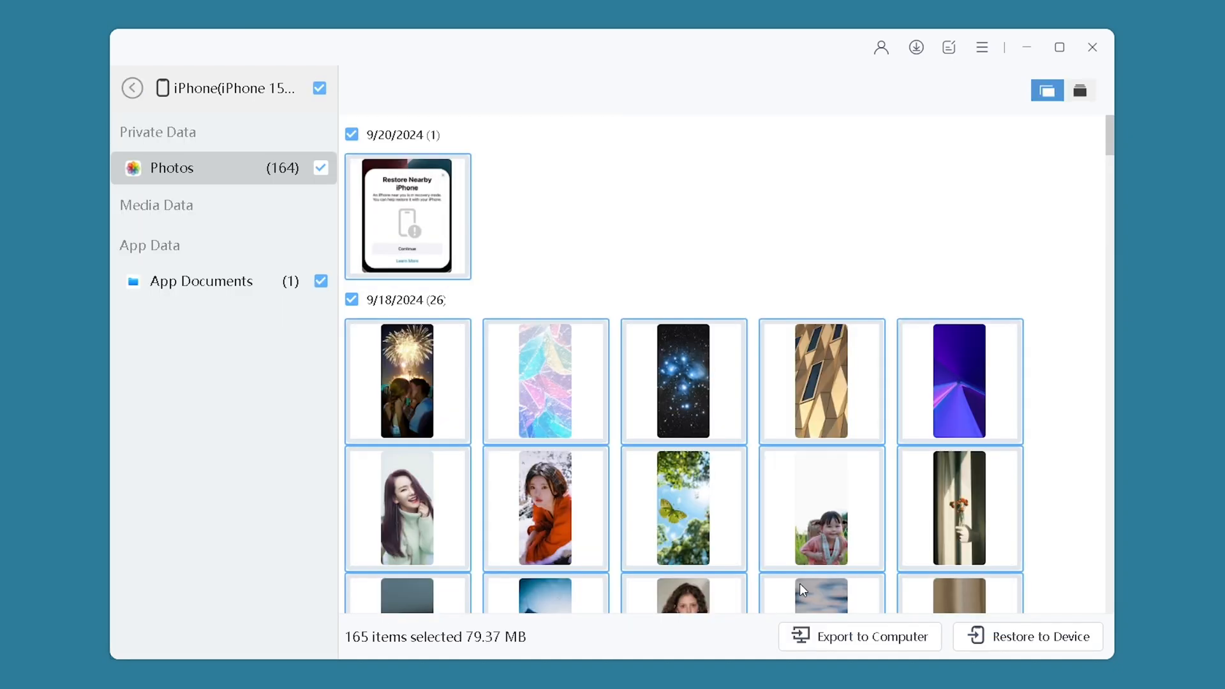
scroll(down, 3)
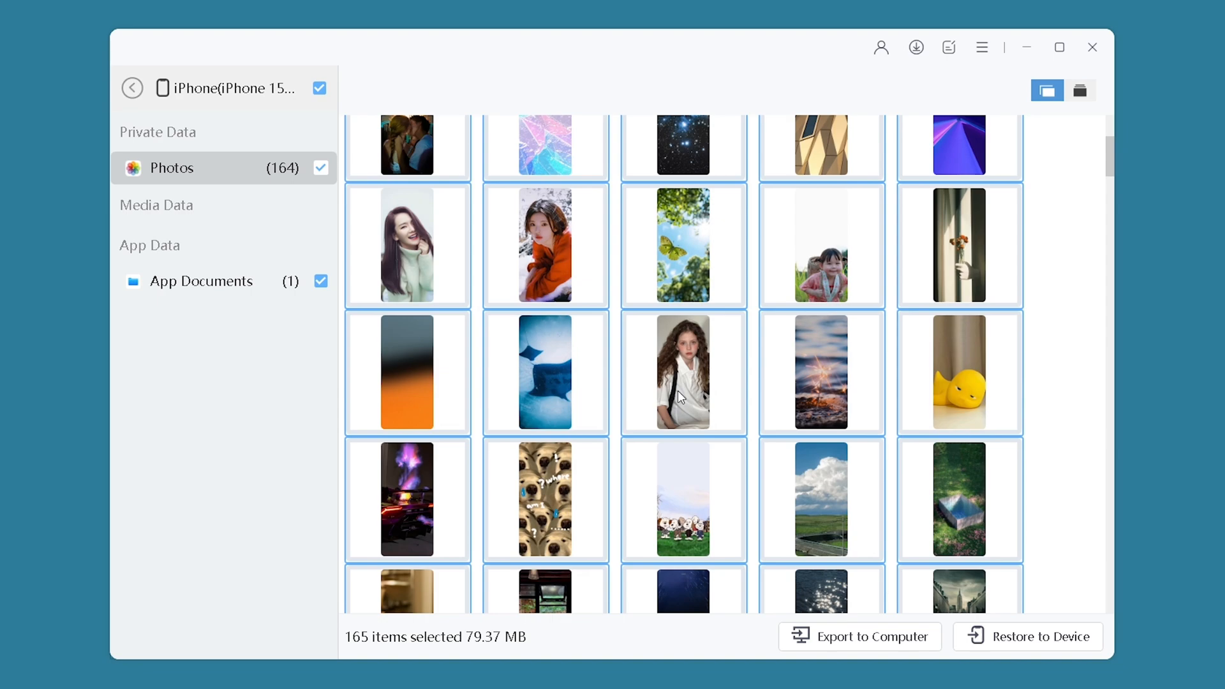